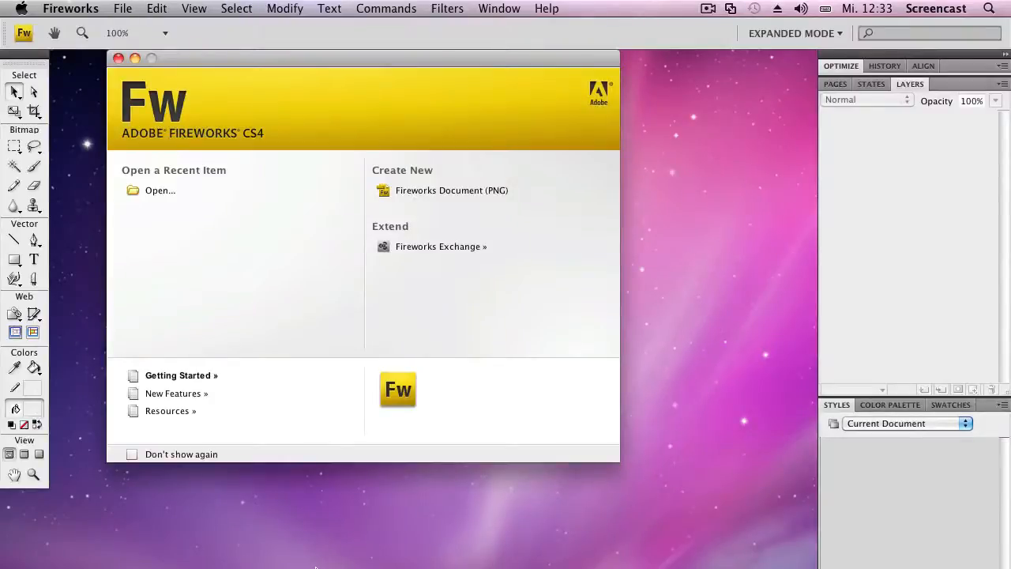
{"action": "mouse_move", "coordinate": [385, 145]}
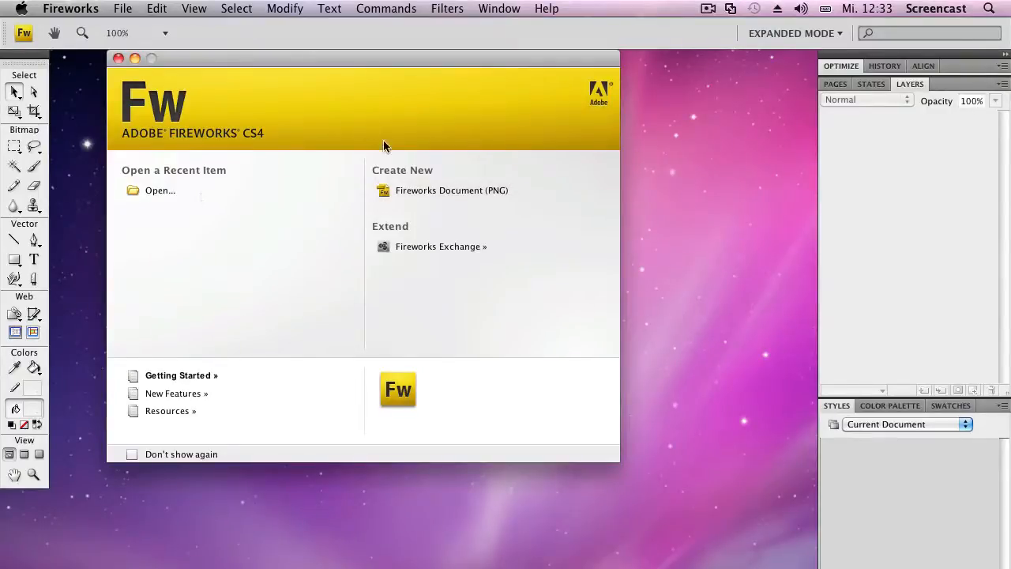
Step: Start a new Fireworks document (PNG) with a 500 × 500 px white canvas
{"action": "left_click", "coordinate": [452, 189]}
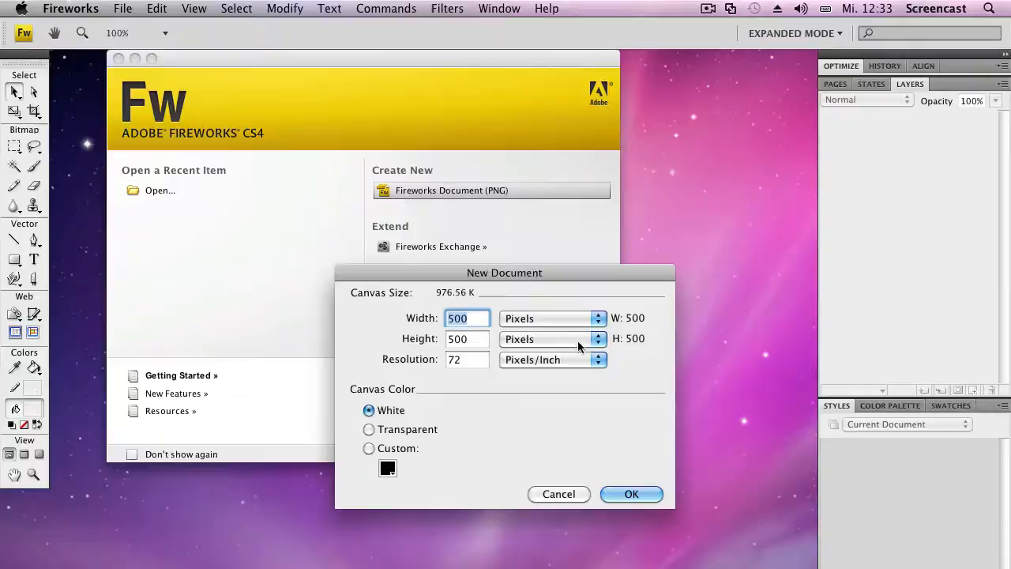
{"action": "mouse_move", "coordinate": [683, 416]}
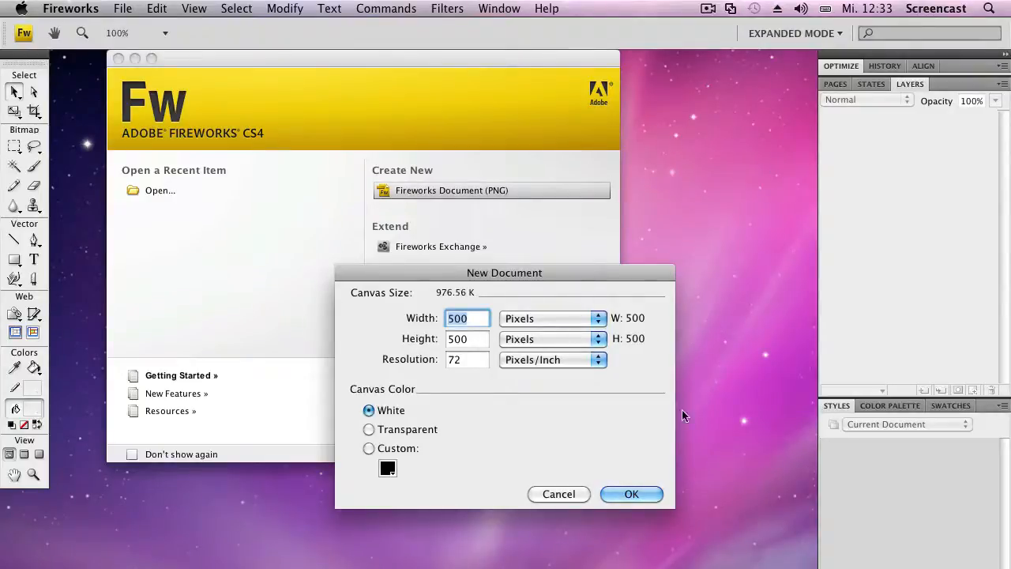
{"action": "left_click", "coordinate": [632, 493]}
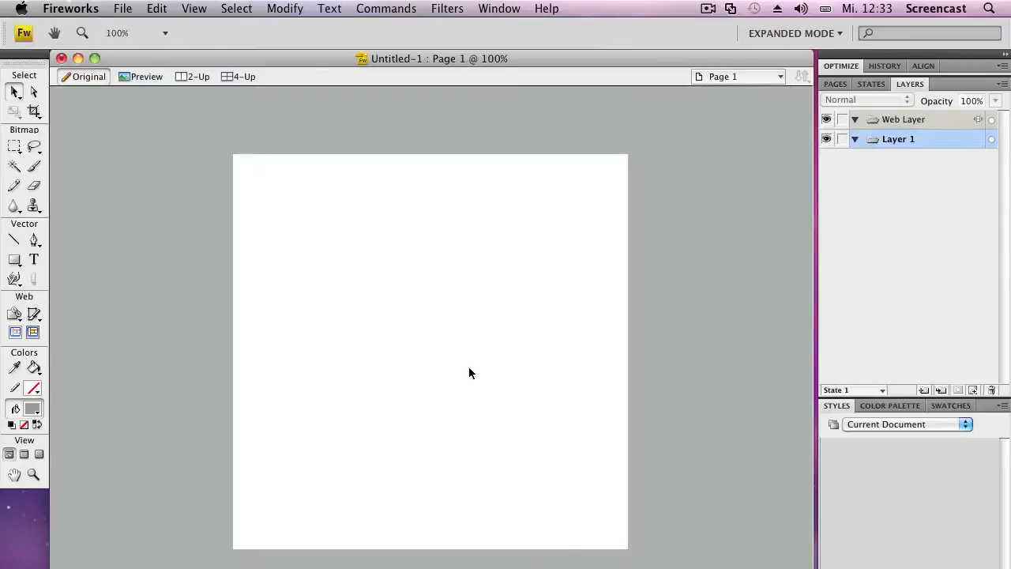
{"action": "mouse_move", "coordinate": [117, 188]}
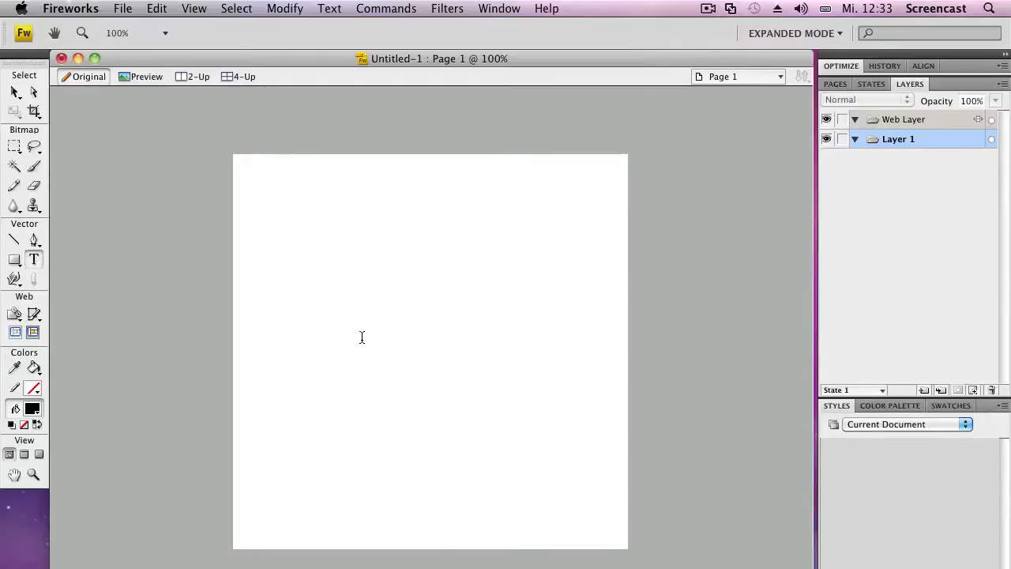
Step: Add 'A Nice Text' near the canvas top-left and select it to enlarge the font
{"action": "left_click", "coordinate": [263, 203]}
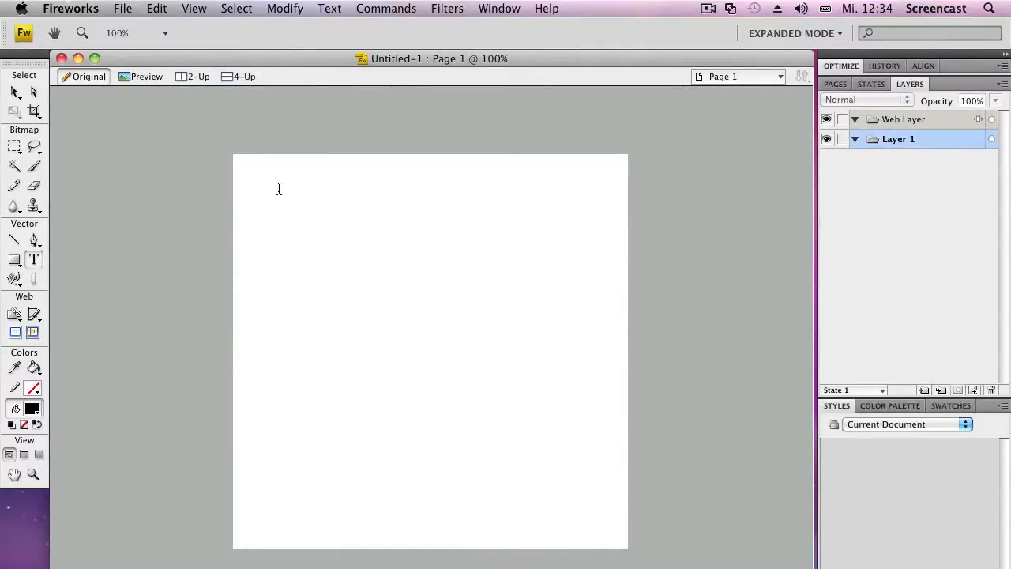
{"action": "left_click", "coordinate": [261, 198]}
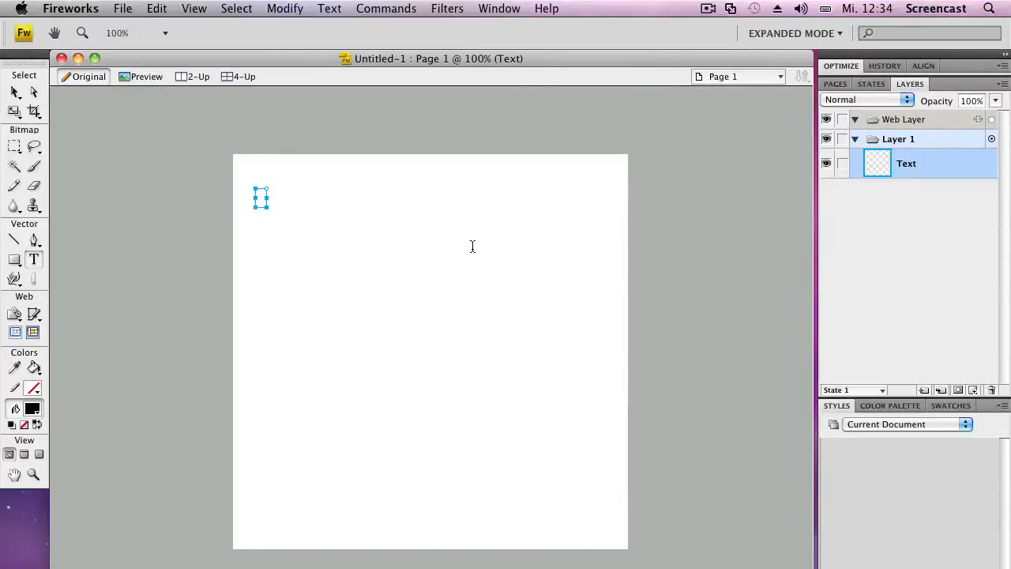
{"action": "type", "text": "A Nive"}
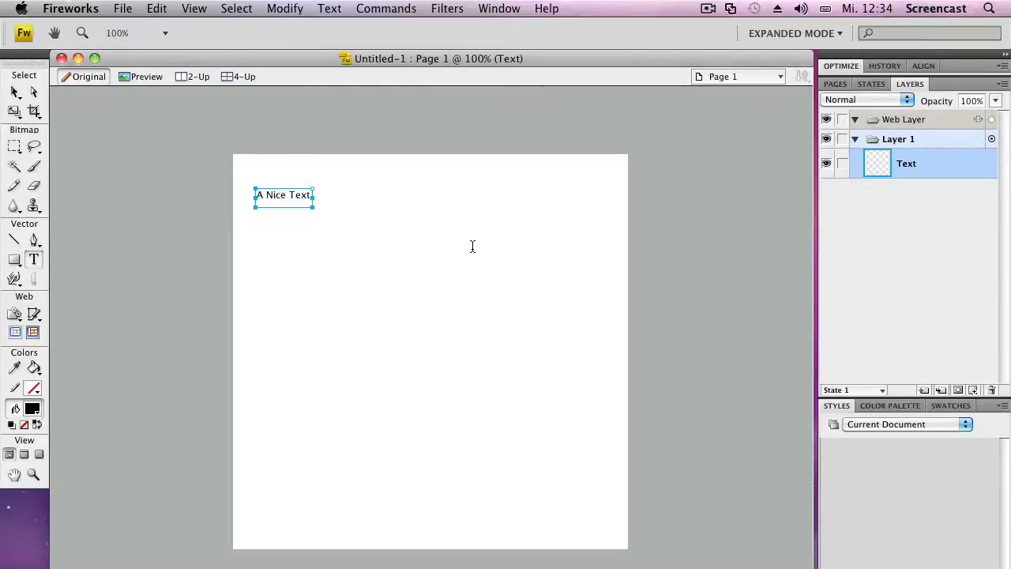
{"action": "double_click", "coordinate": [283, 196]}
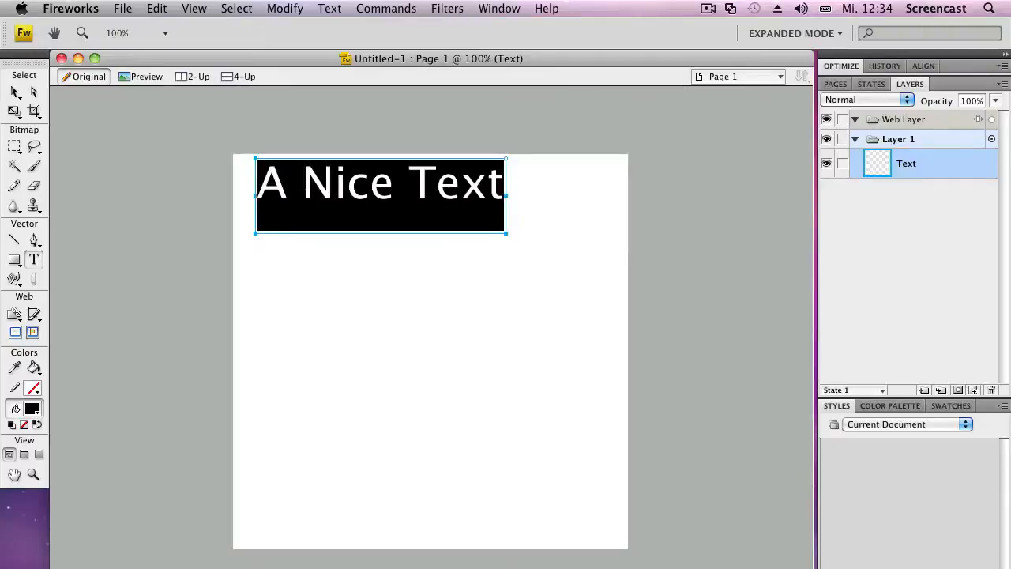
{"action": "mouse_move", "coordinate": [445, 362]}
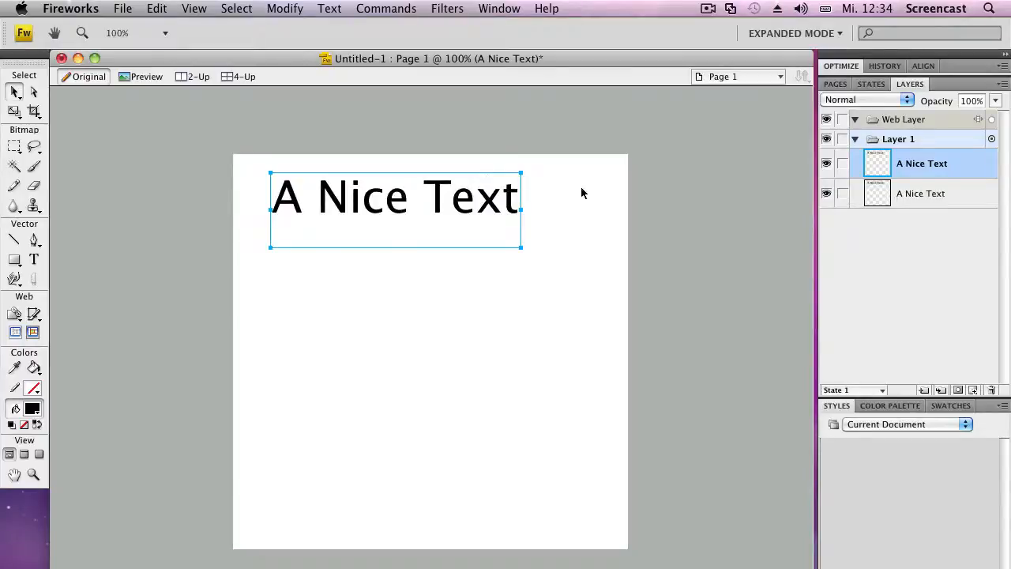
Step: Make the upper text copy white and offset the lower black copy as a shadow
{"action": "left_click", "coordinate": [921, 193]}
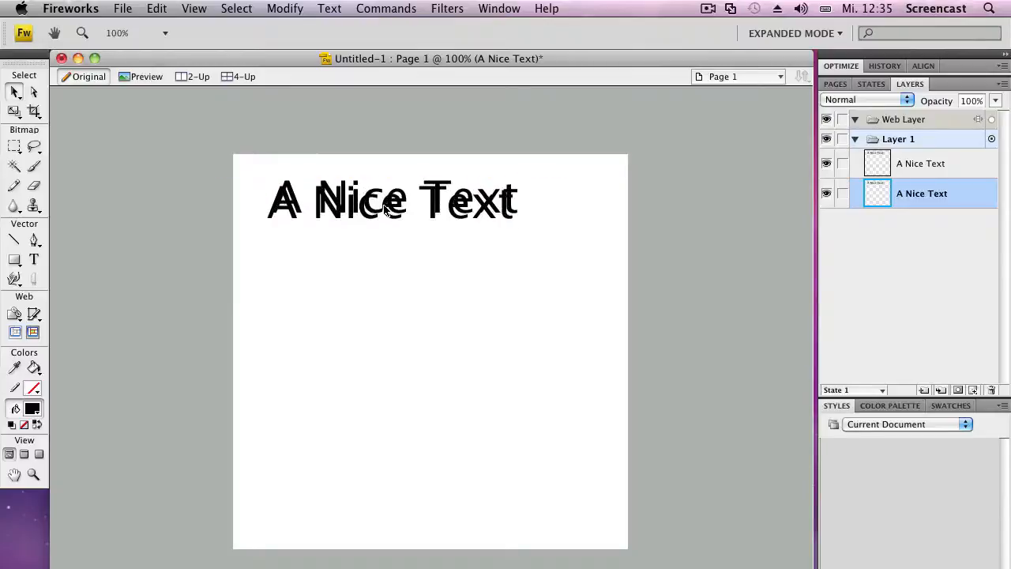
{"action": "left_click", "coordinate": [920, 163]}
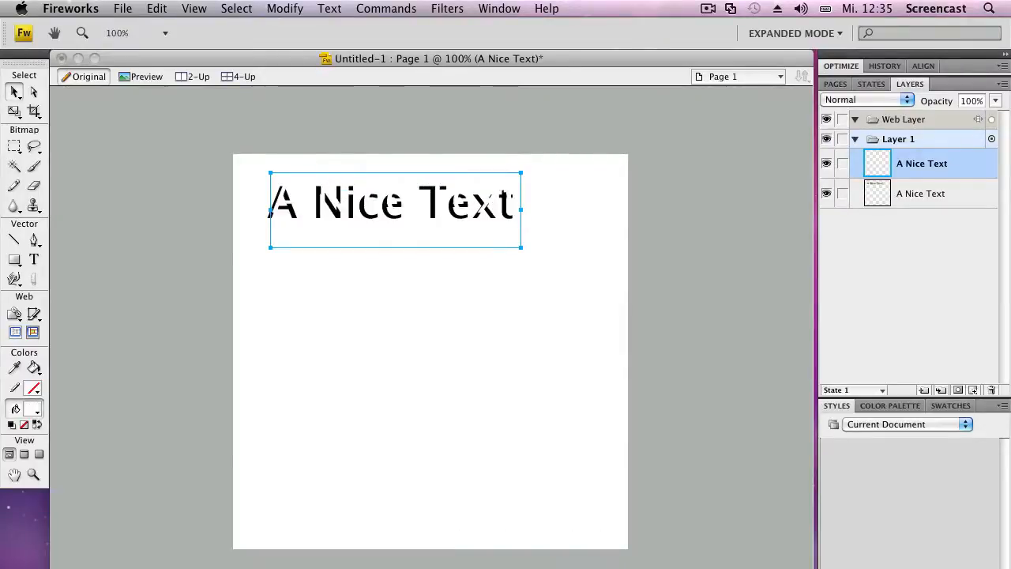
{"action": "left_click", "coordinate": [921, 193]}
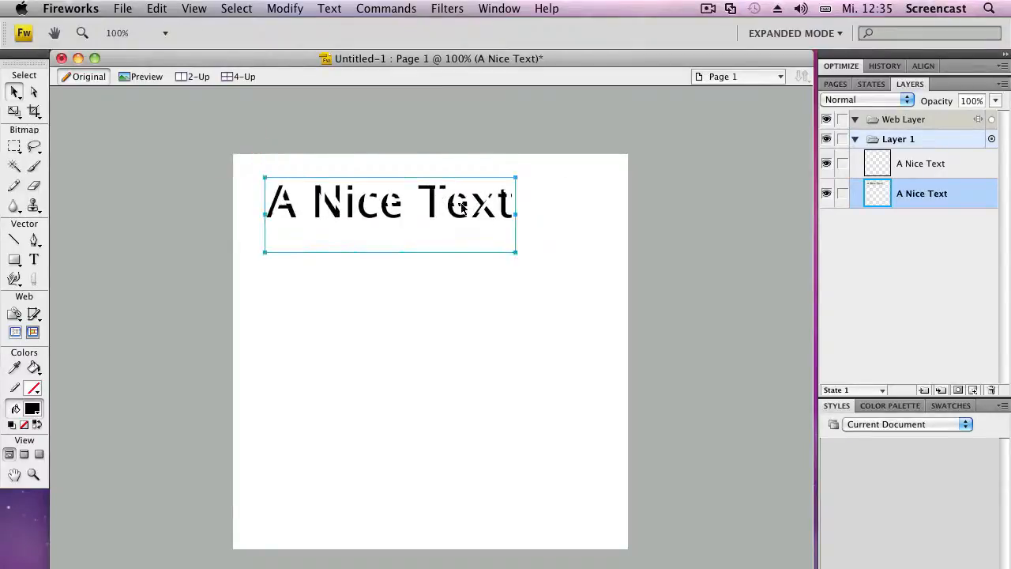
{"action": "left_click", "coordinate": [135, 202]}
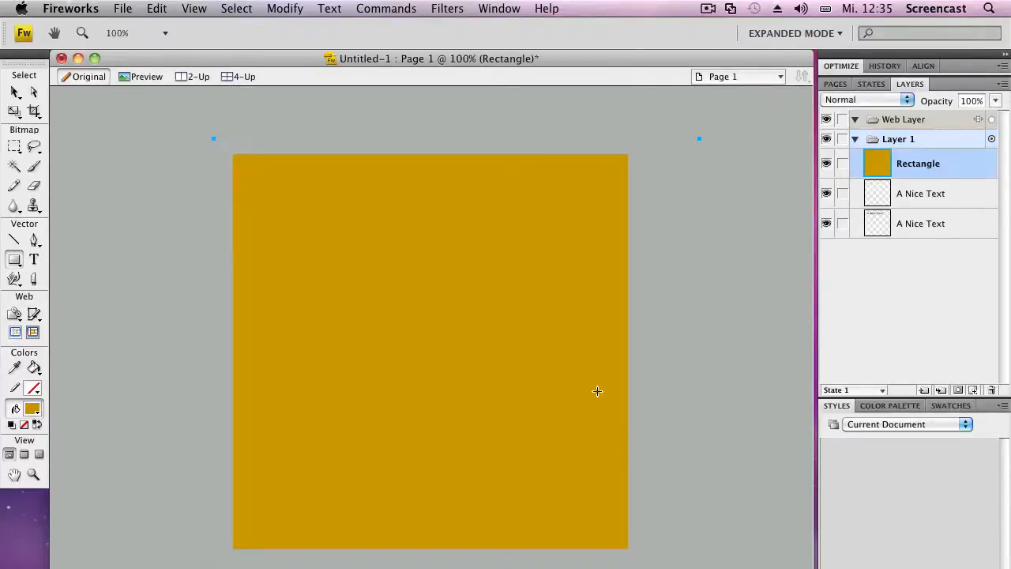
Step: Send the orange rectangle behind both text copies and start blurring the dark shadow copy
{"action": "left_click", "coordinate": [921, 192]}
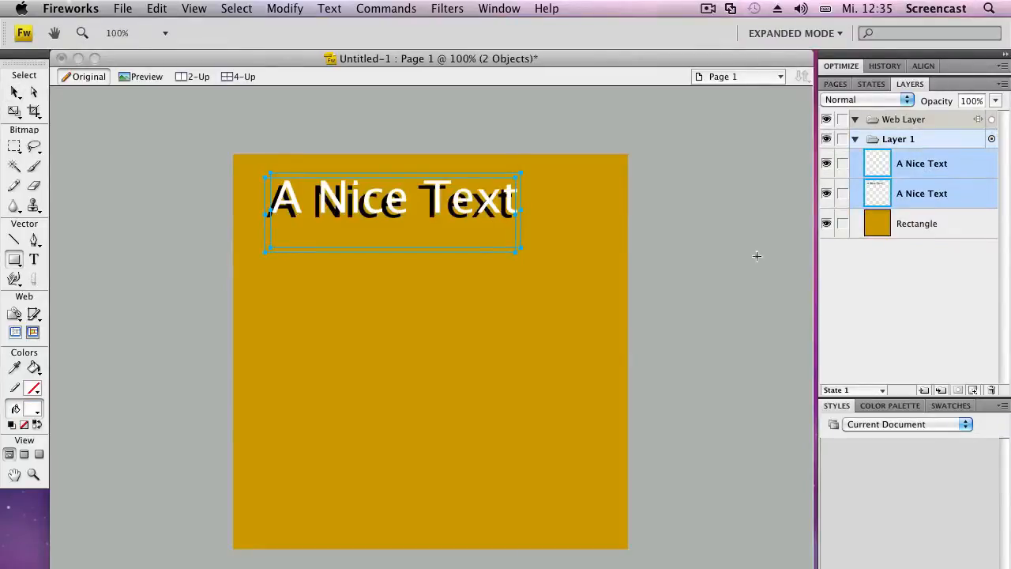
{"action": "left_click", "coordinate": [931, 193]}
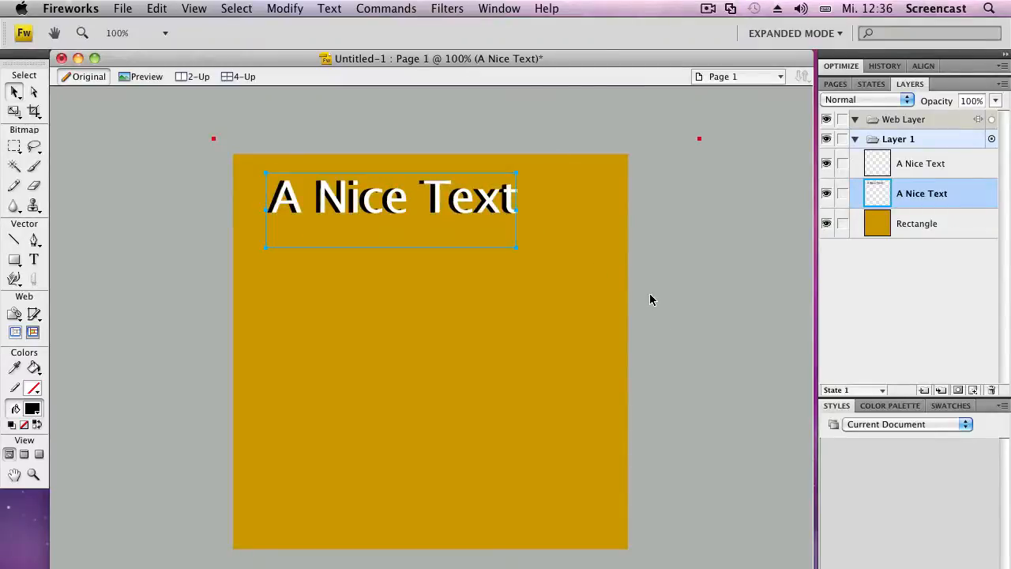
{"action": "left_click", "coordinate": [386, 10]}
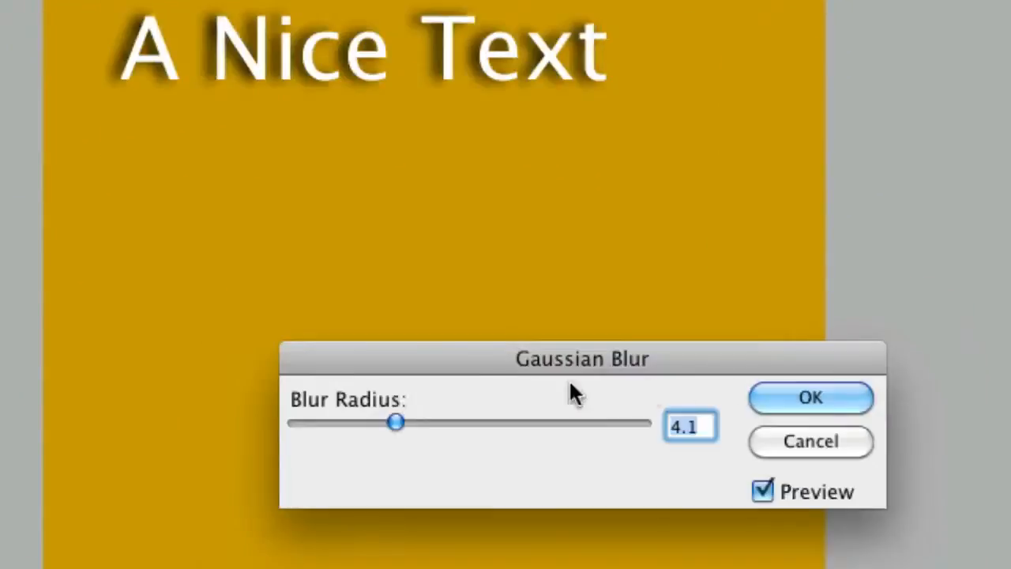
Step: Apply a Gaussian Blur of radius 3.3 to the dark shadow copy
{"action": "left_click_drag", "start_coordinate": [396, 423], "coordinate": [410, 423]}
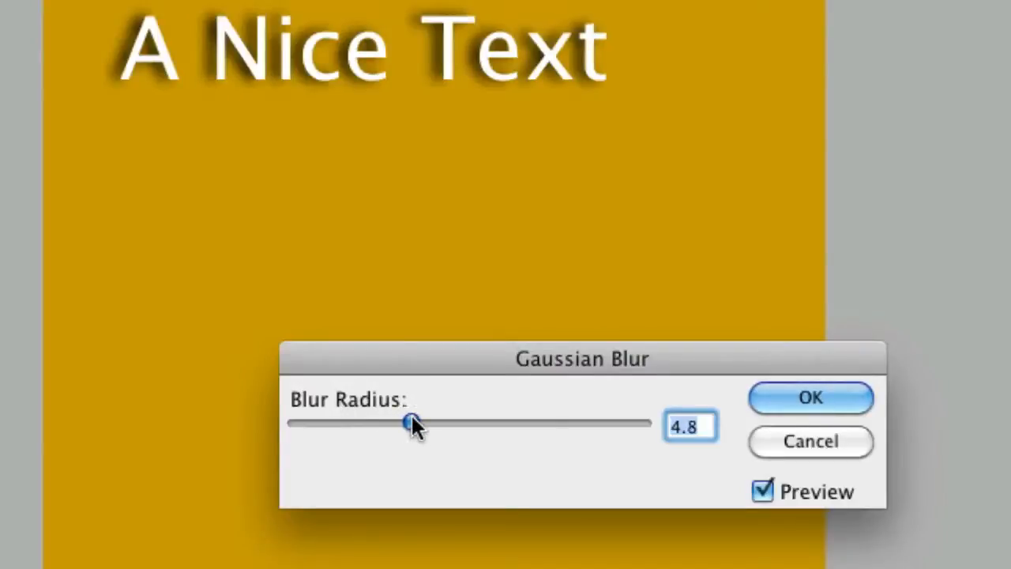
{"action": "left_click_drag", "start_coordinate": [407, 423], "coordinate": [434, 424]}
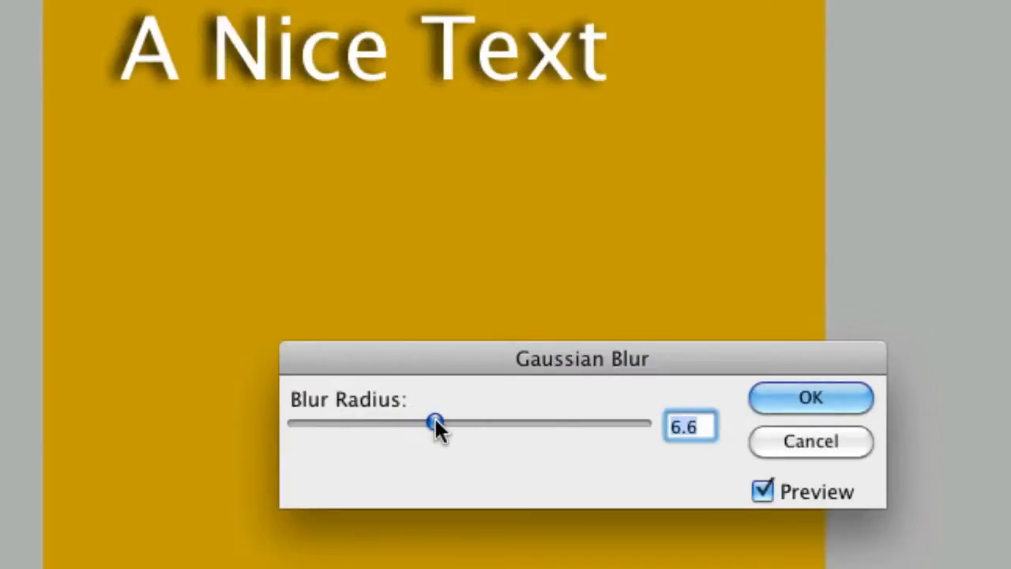
{"action": "left_click_drag", "start_coordinate": [435, 424], "coordinate": [471, 424]}
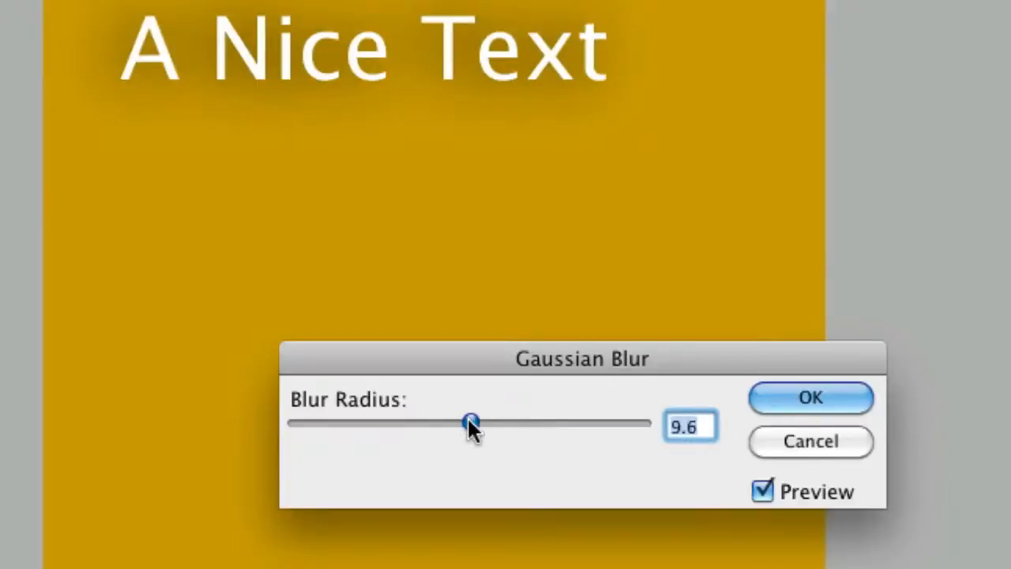
{"action": "left_click_drag", "start_coordinate": [471, 423], "coordinate": [442, 424]}
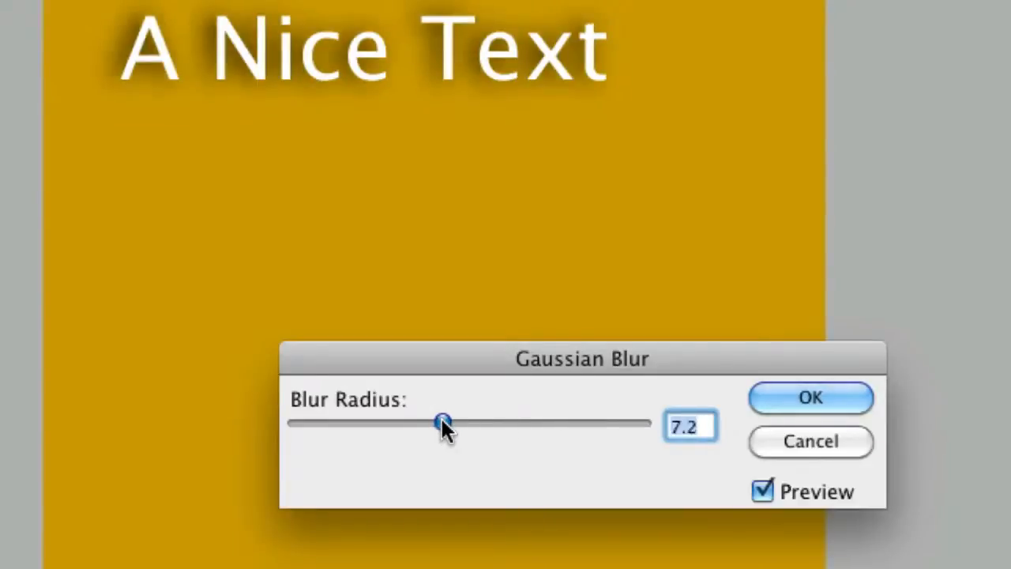
{"action": "left_click_drag", "start_coordinate": [442, 424], "coordinate": [425, 423]}
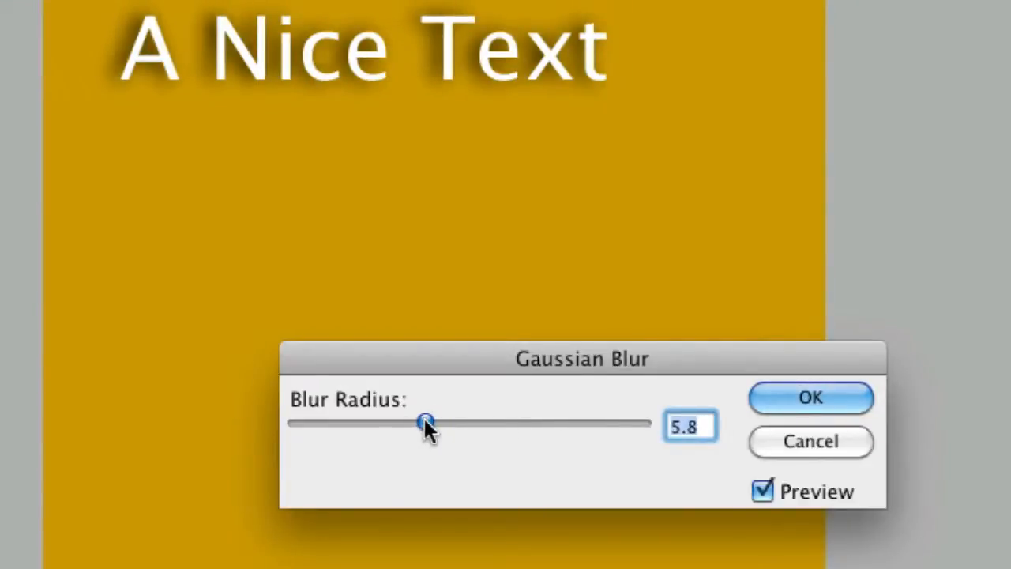
{"action": "left_click_drag", "start_coordinate": [425, 423], "coordinate": [356, 424]}
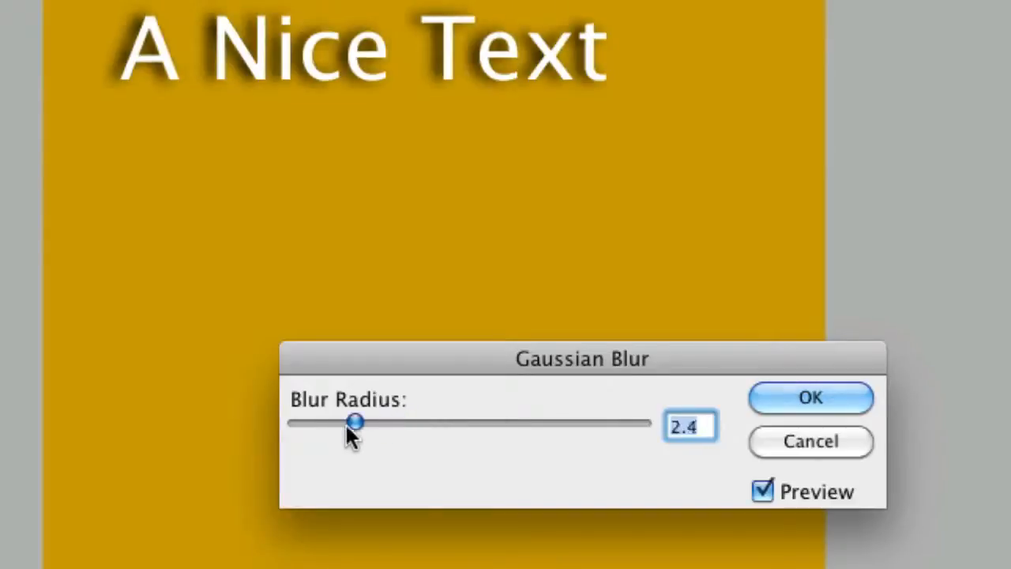
{"action": "left_click_drag", "start_coordinate": [356, 424], "coordinate": [373, 423]}
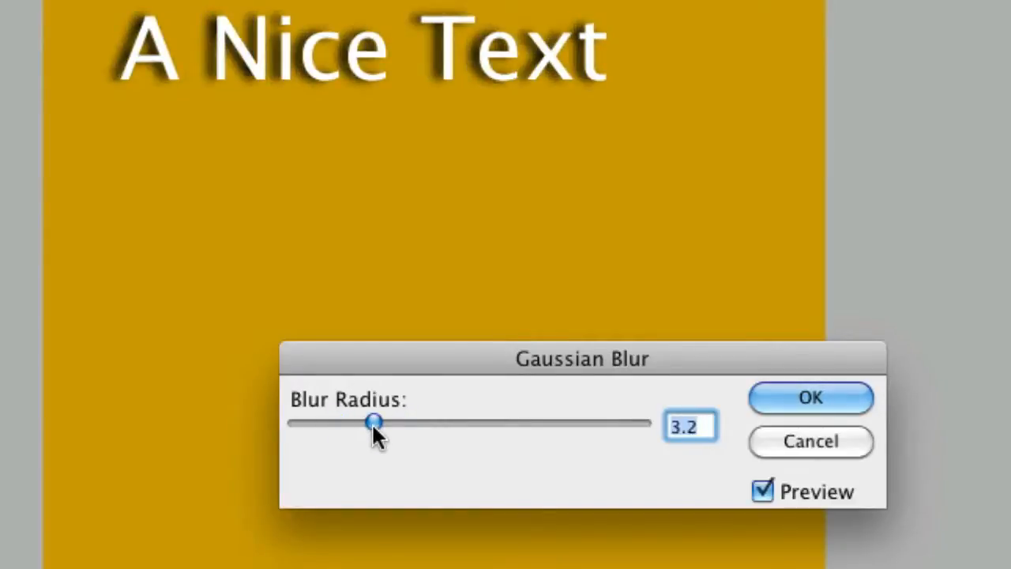
{"action": "left_click_drag", "start_coordinate": [373, 424], "coordinate": [379, 423]}
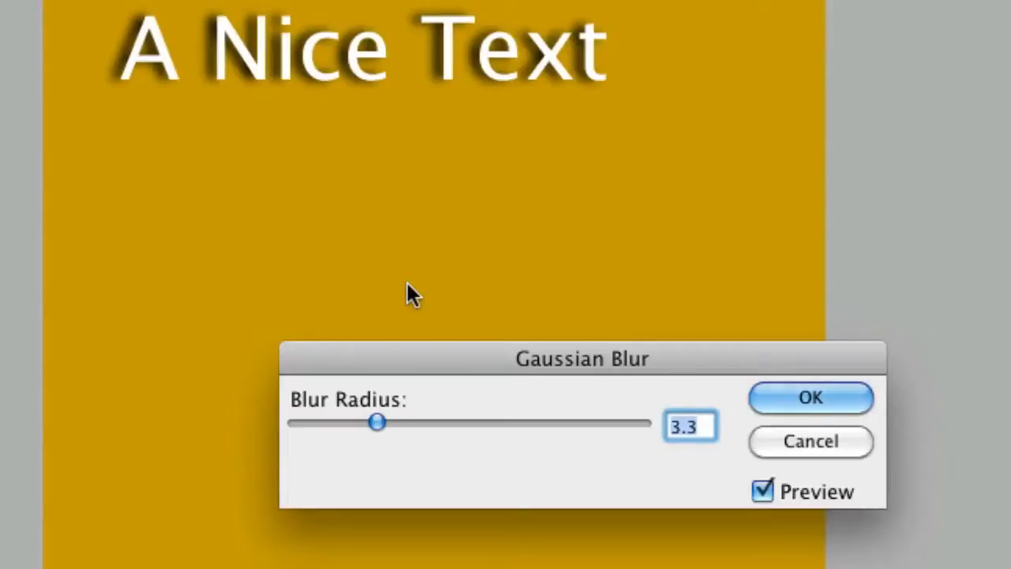
{"action": "left_click", "coordinate": [812, 398]}
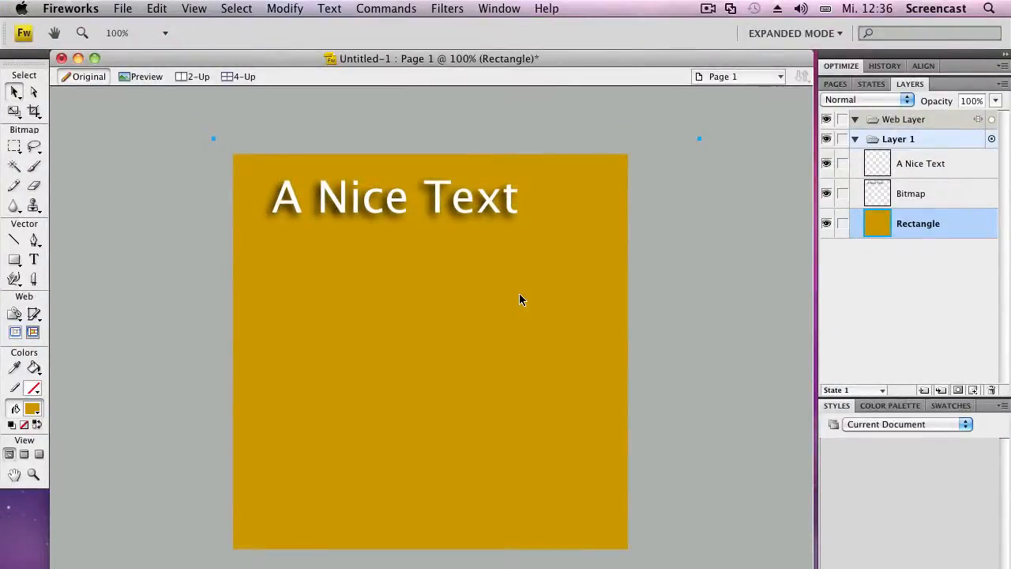
Step: Flatten the white text and its shadow into one bitmap renamed 'A Nice Texrt blured'
{"action": "double_click", "coordinate": [920, 163]}
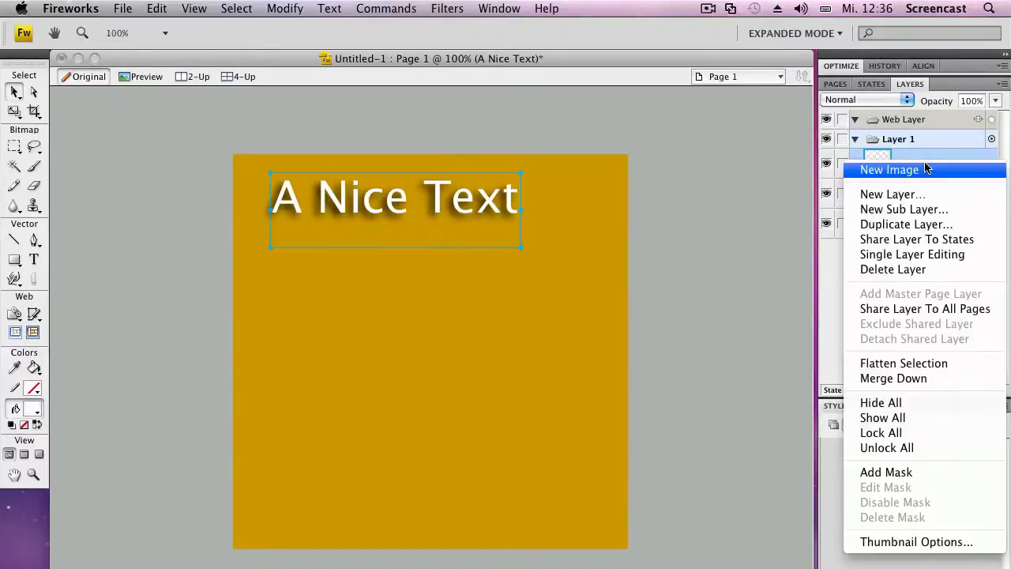
{"action": "mouse_move", "coordinate": [904, 362]}
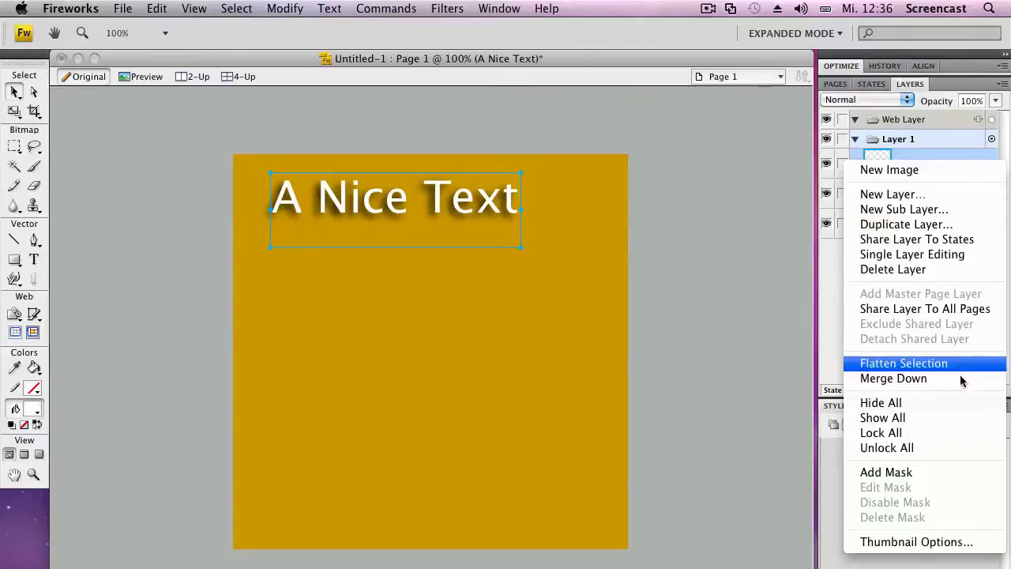
{"action": "left_click", "coordinate": [904, 362]}
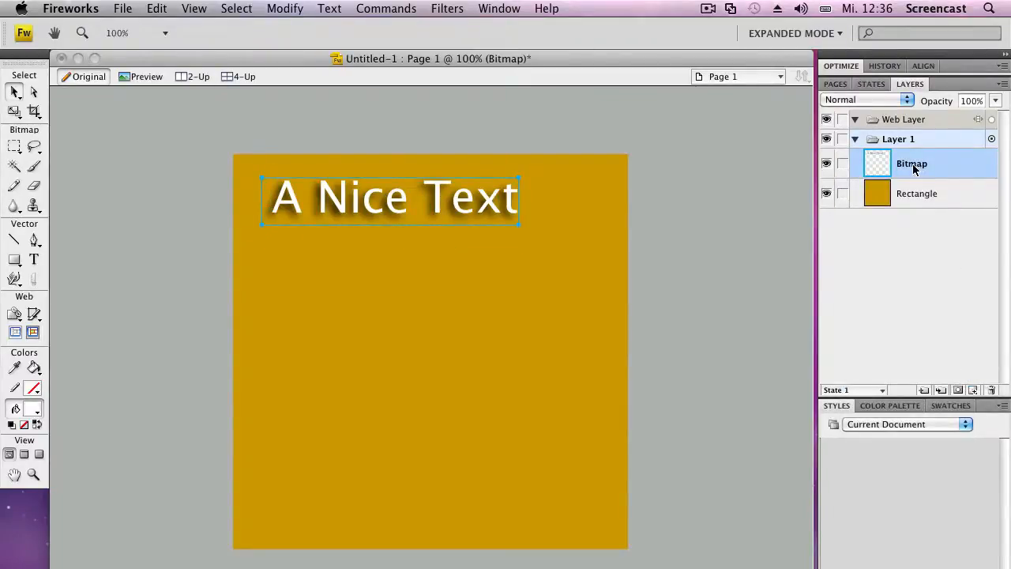
{"action": "double_click", "coordinate": [910, 162]}
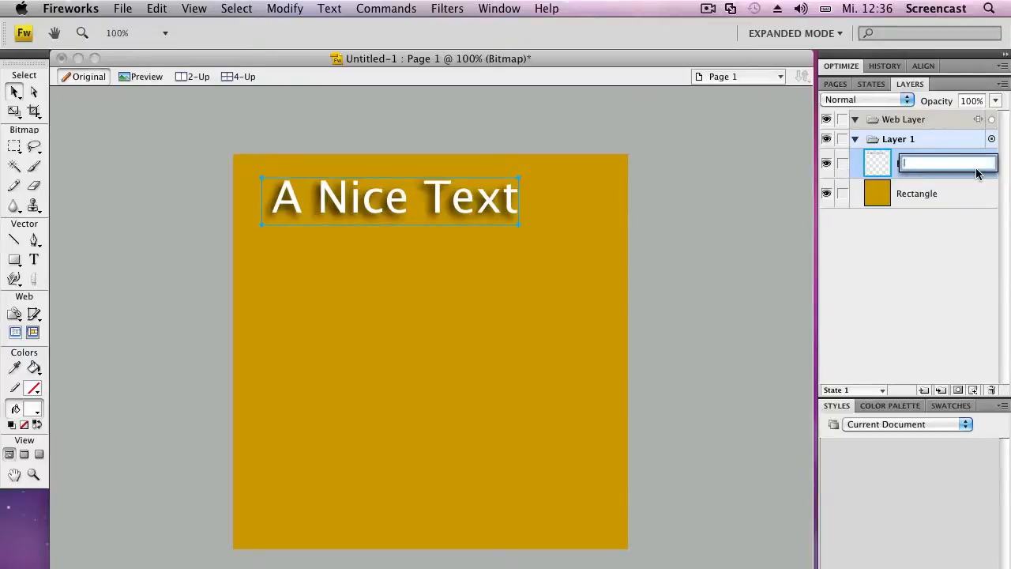
{"action": "type", "text": "A Nice Texrt blured"}
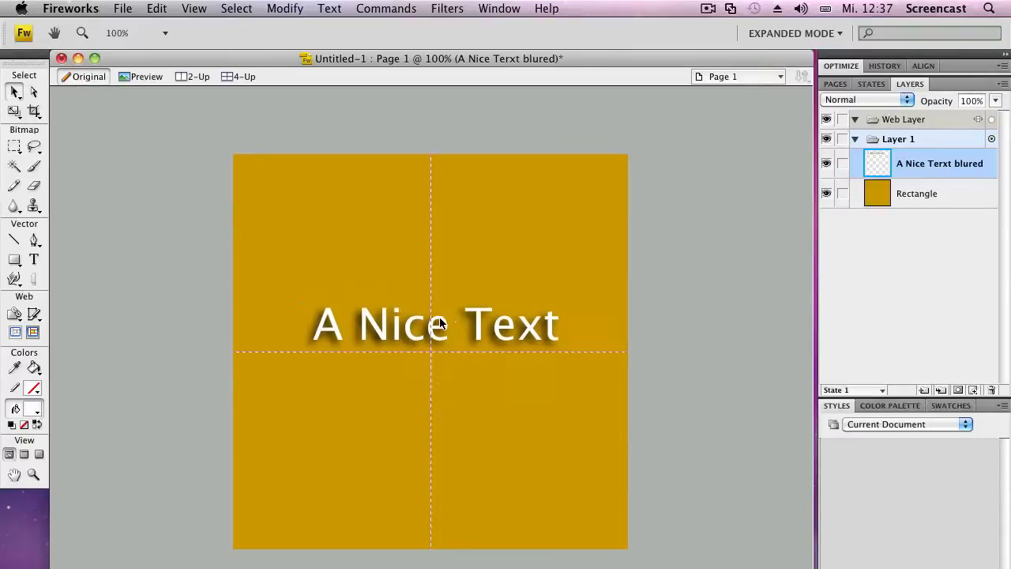
Step: Scale the merged text bitmap up over the orange square with the Scale tool
{"action": "left_click", "coordinate": [435, 326]}
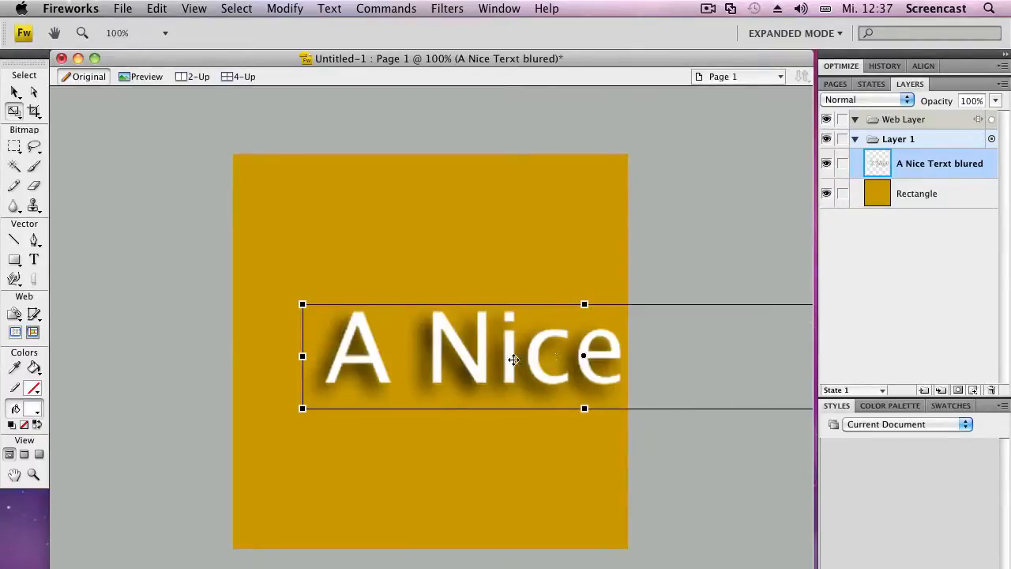
{"action": "left_click_drag", "start_coordinate": [514, 360], "coordinate": [268, 376]}
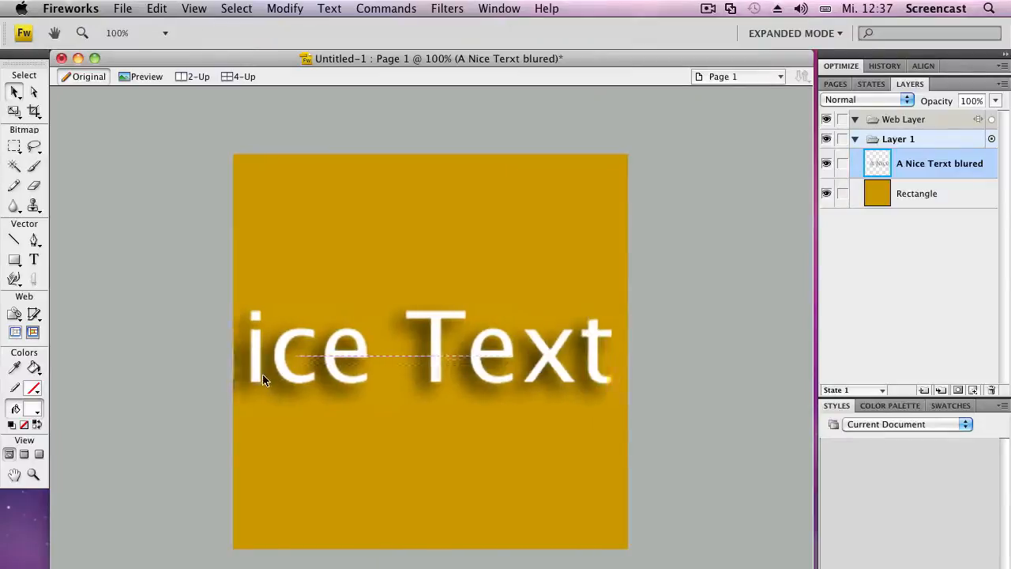